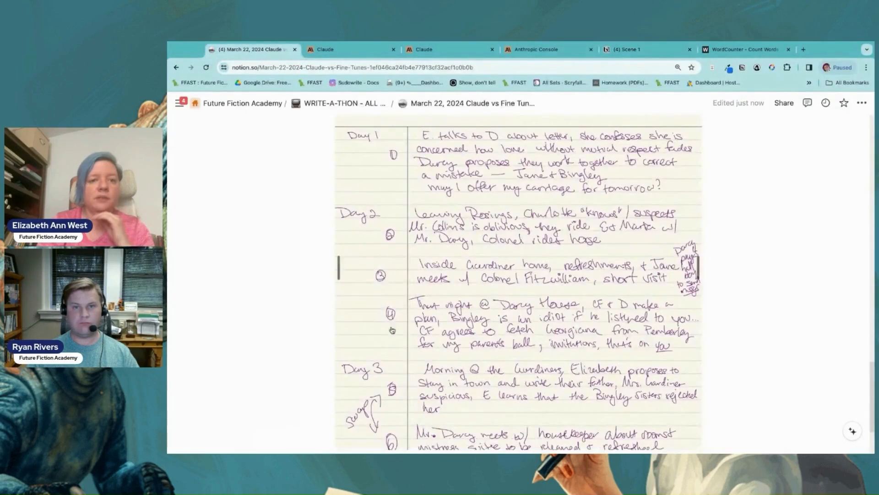
Insert three columns labelled Haiku, Sonnet and Opus below the handwritten notes
scroll(down, 3)
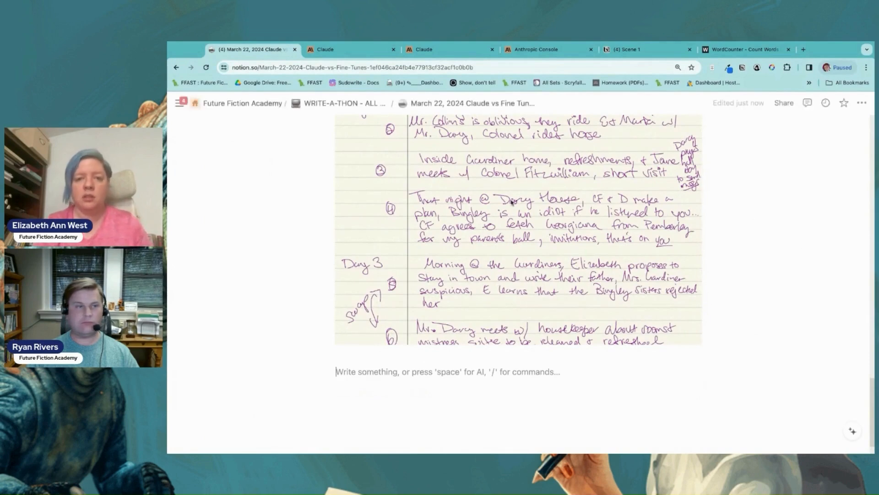
text(/column)
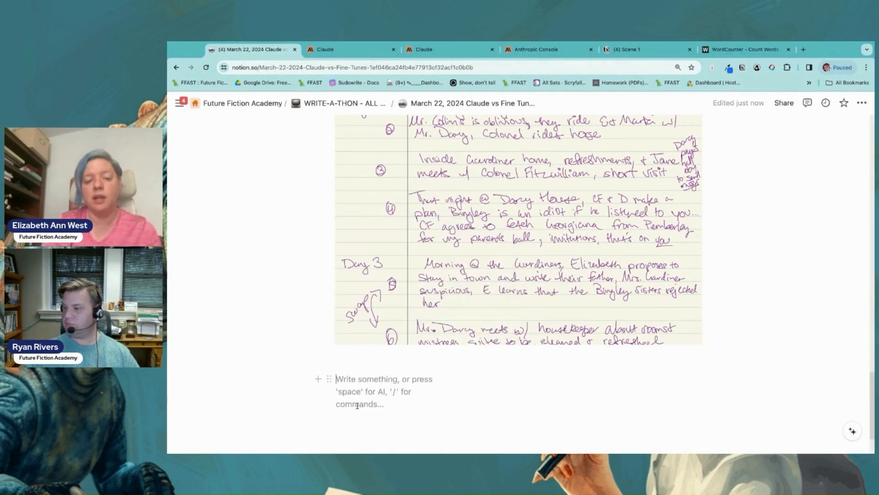
text(Haiku)
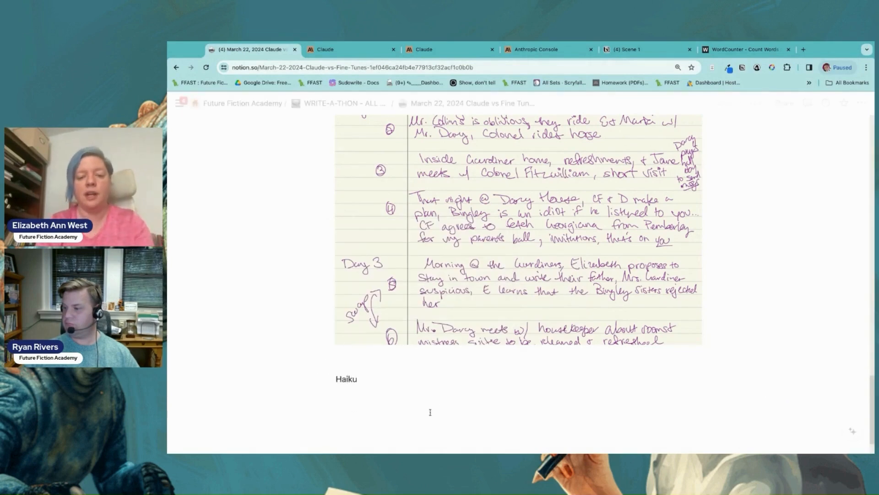
text(Sonnet)
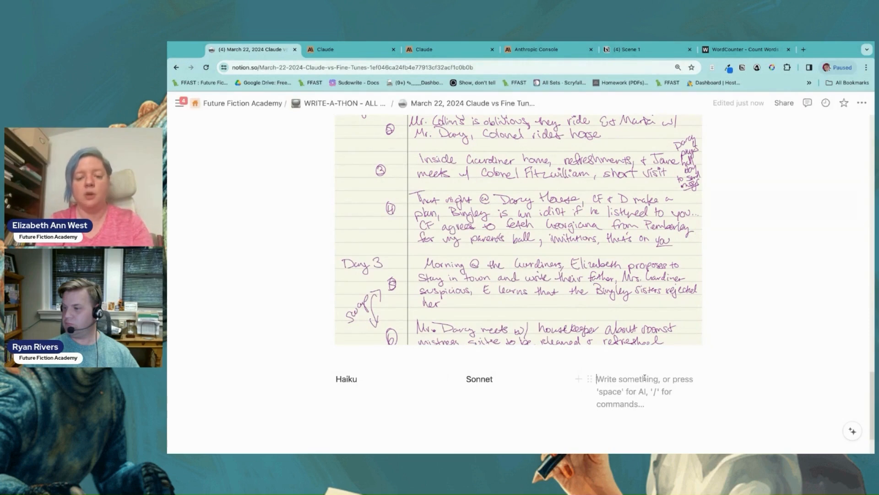
text(Opus)
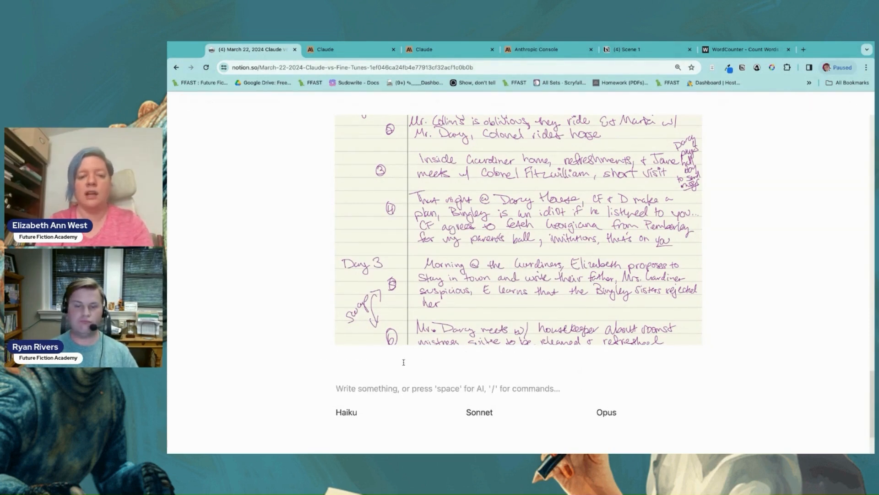
Start the outline prompt line about an author stuck on her book above the columns
text(W)
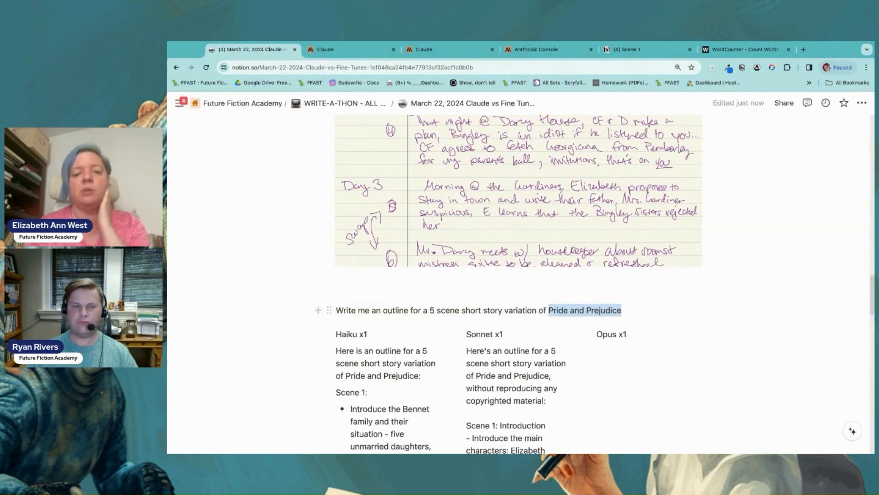
text(an author stuck on h)
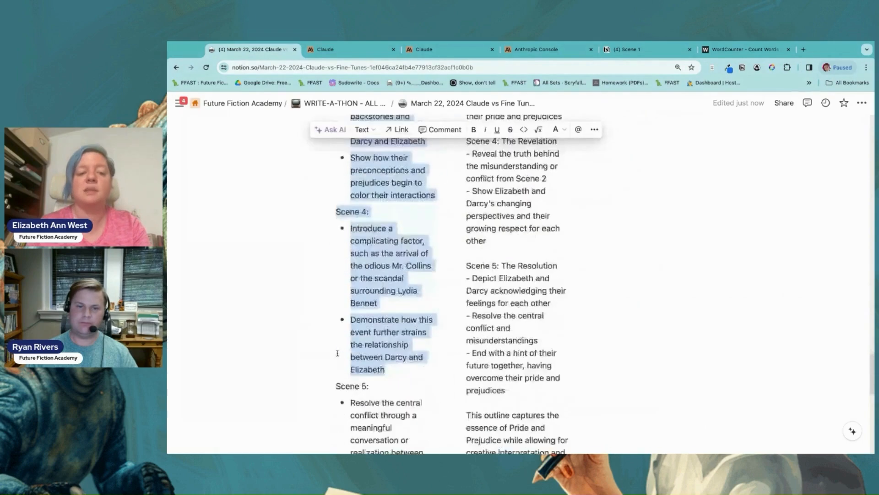
Scroll through the page to review both prompt blocks with their empty Haiku, Sonnet, Opus columns
scroll(down, 3)
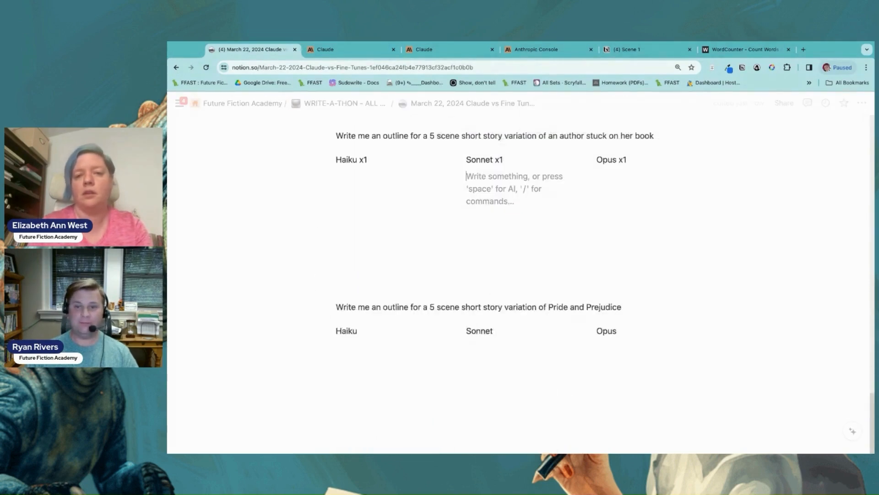
scroll(down, 3)
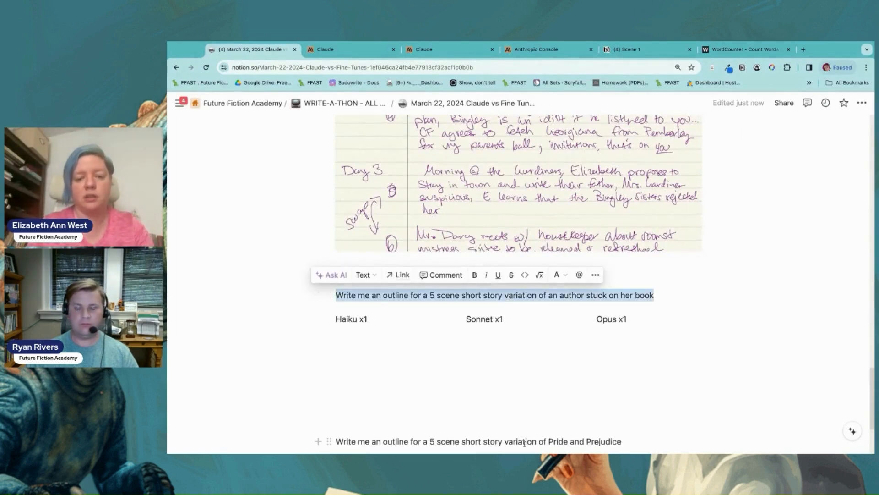
scroll(down, 3)
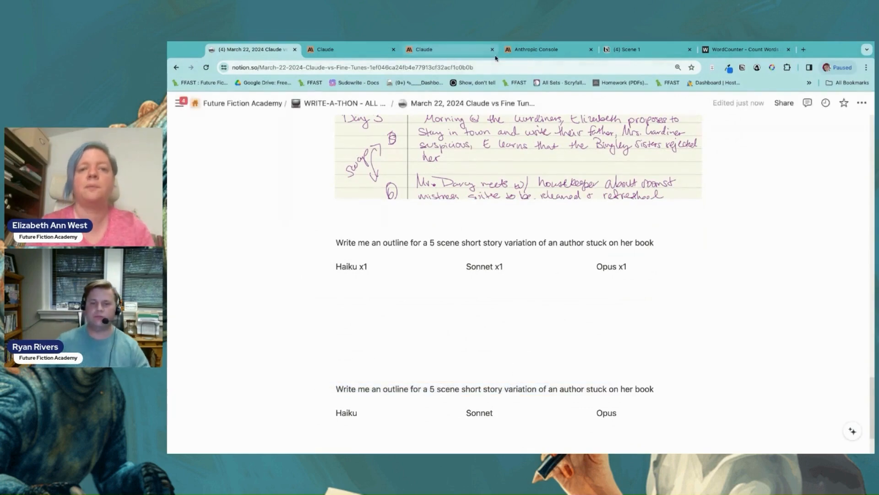
Run the author-stuck prompt on claude-3-opus in Workbench and bring the response back to Notion's Opus column
click(534, 49)
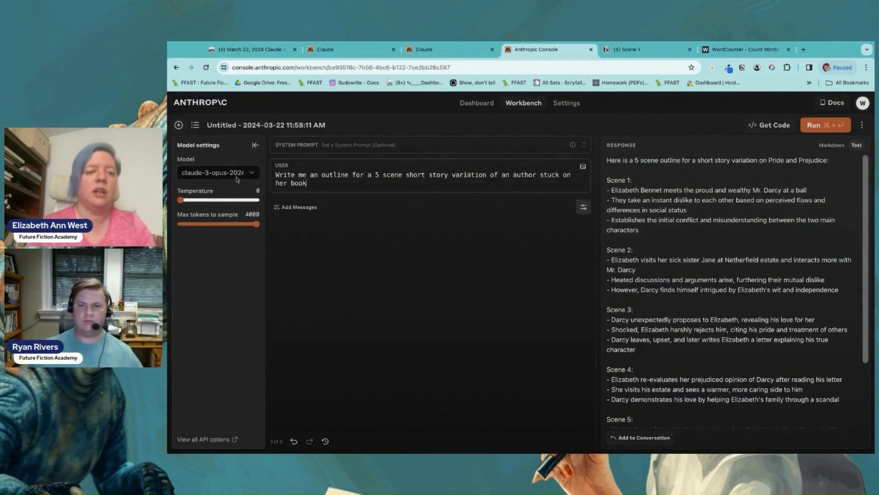
click(825, 125)
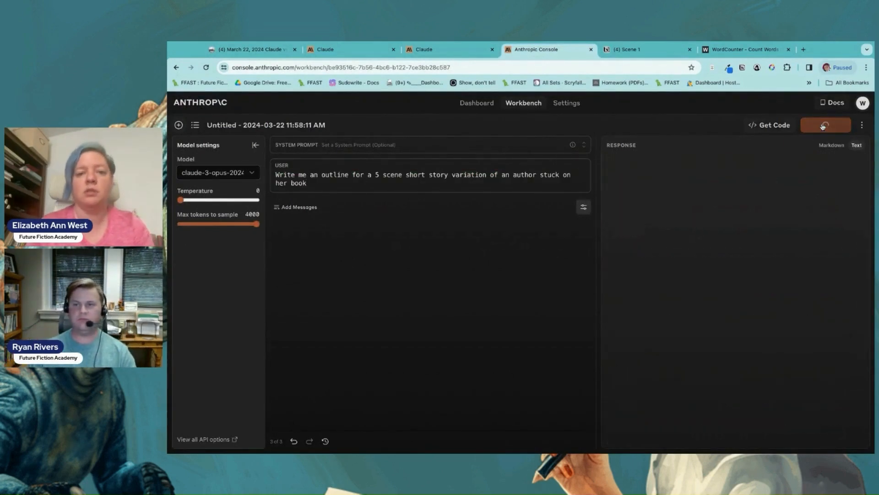
click(825, 124)
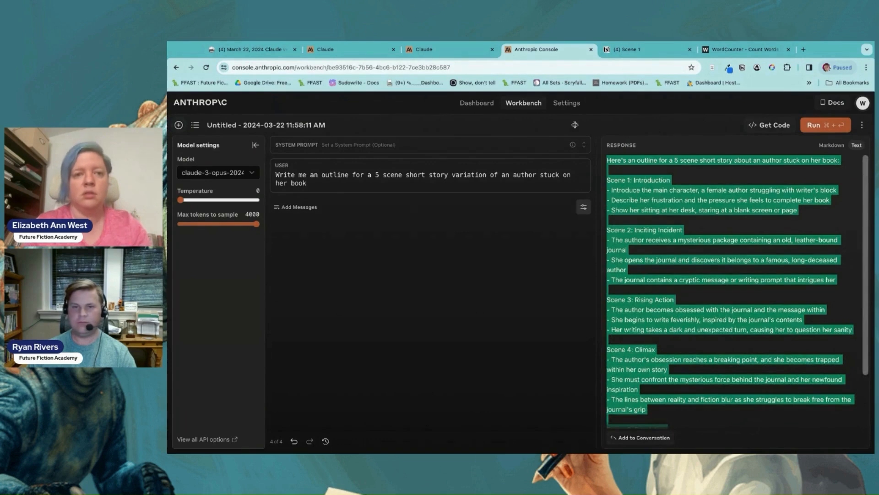
click(249, 49)
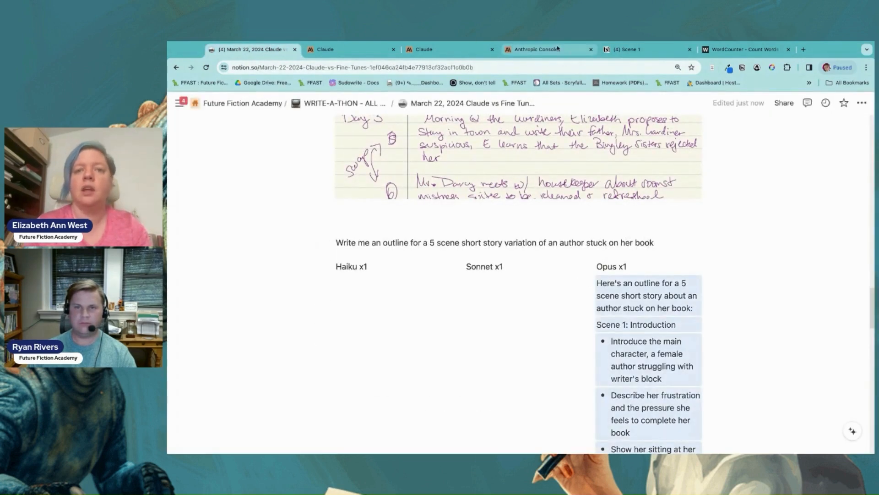
Run the same prompt on claude-3-sonnet and bring the response back to Notion's Sonnet column
click(541, 50)
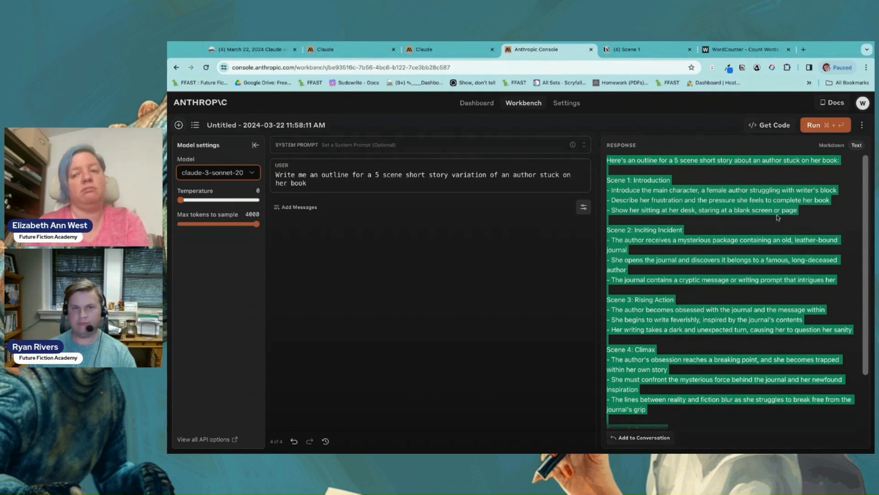
click(824, 125)
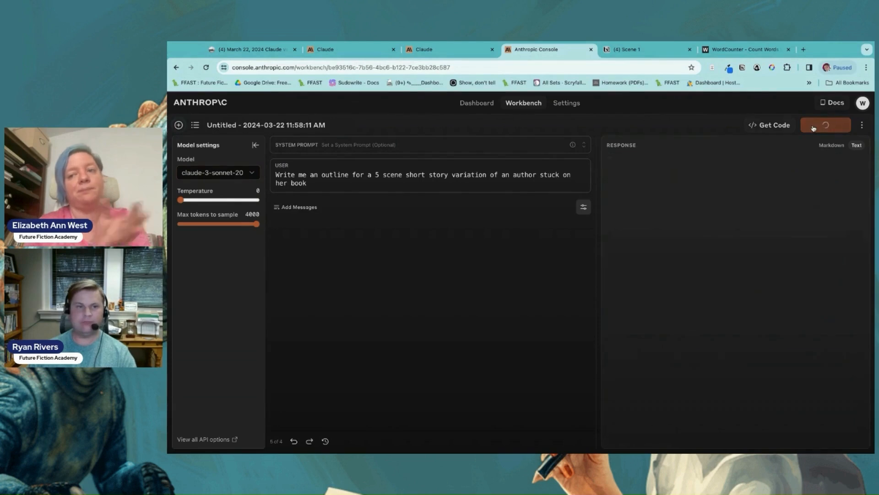
click(826, 125)
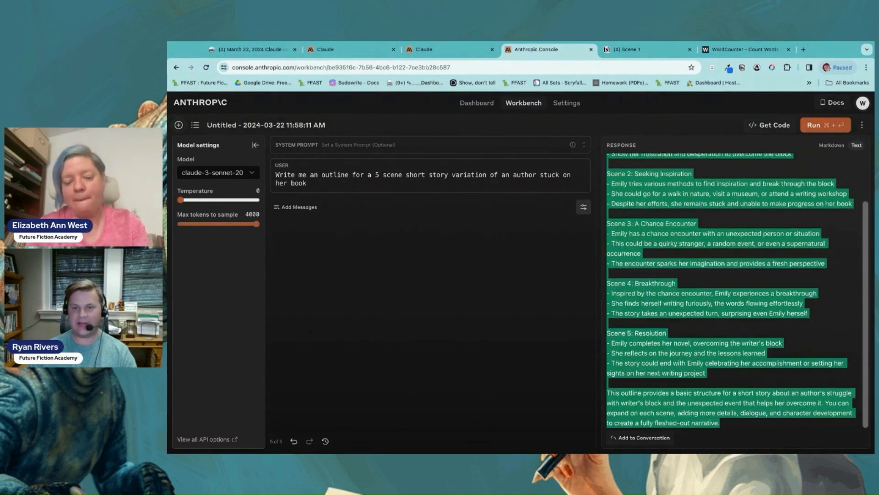
click(250, 49)
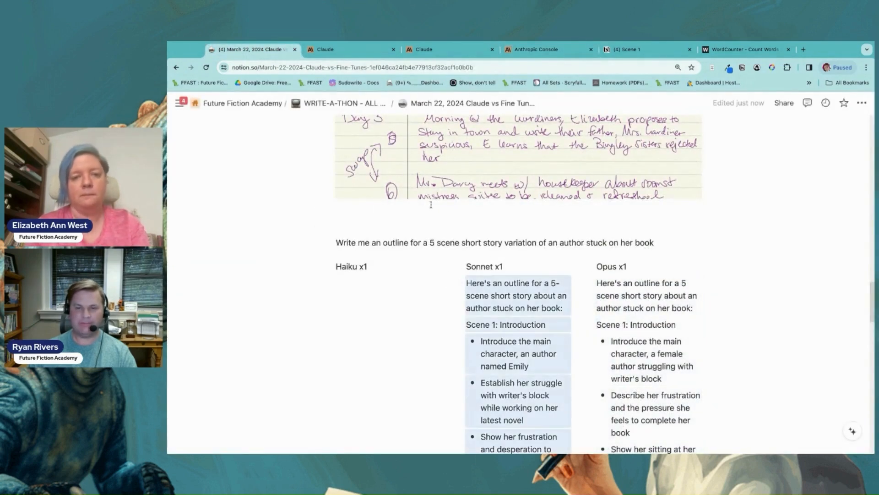
Run the prompt on claude-3-haiku and bring the response back to Notion's Haiku column
click(533, 49)
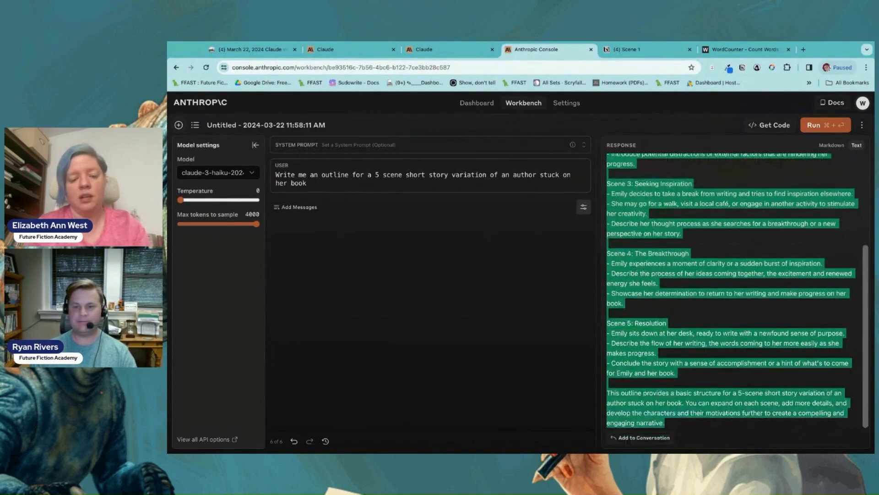
click(250, 50)
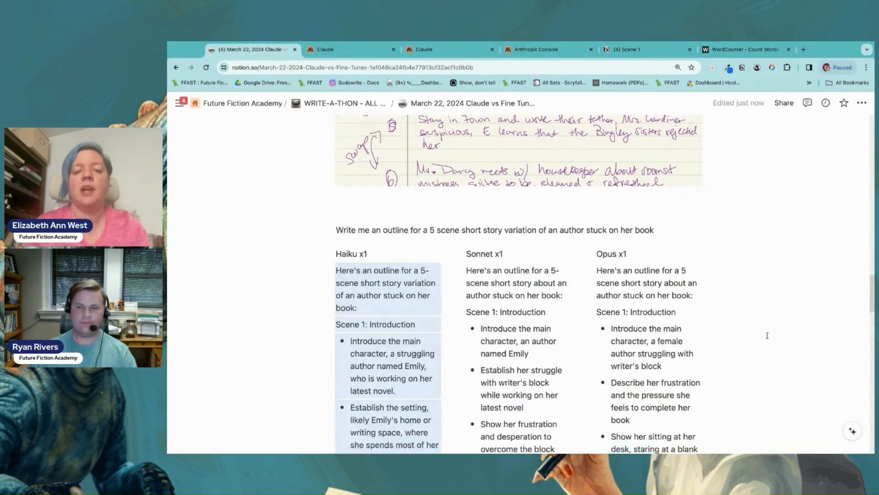
scroll(down, 3)
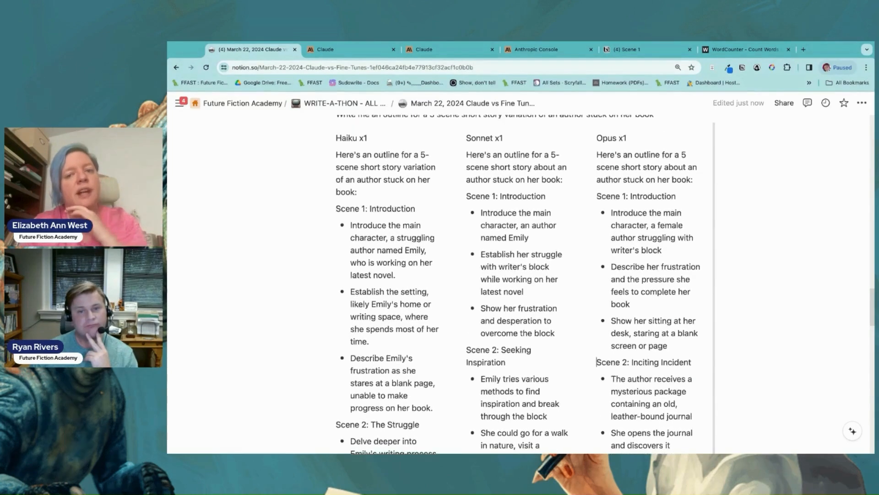
scroll(down, 3)
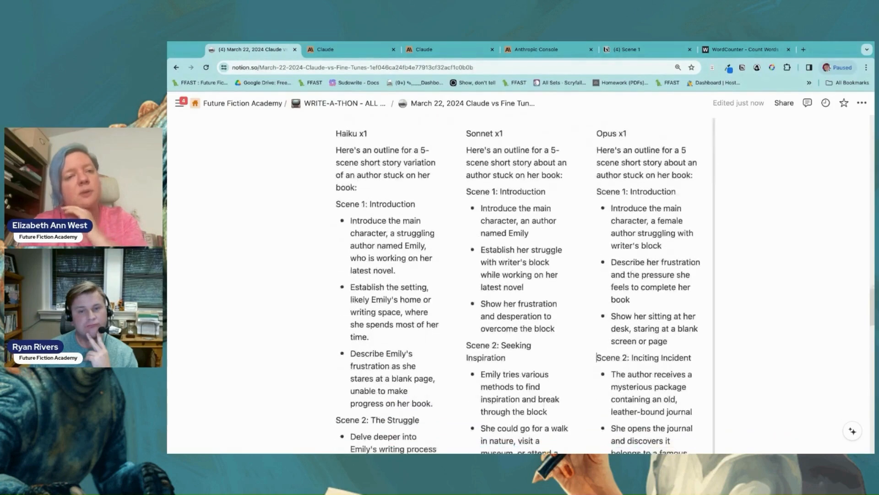
scroll(down, 3)
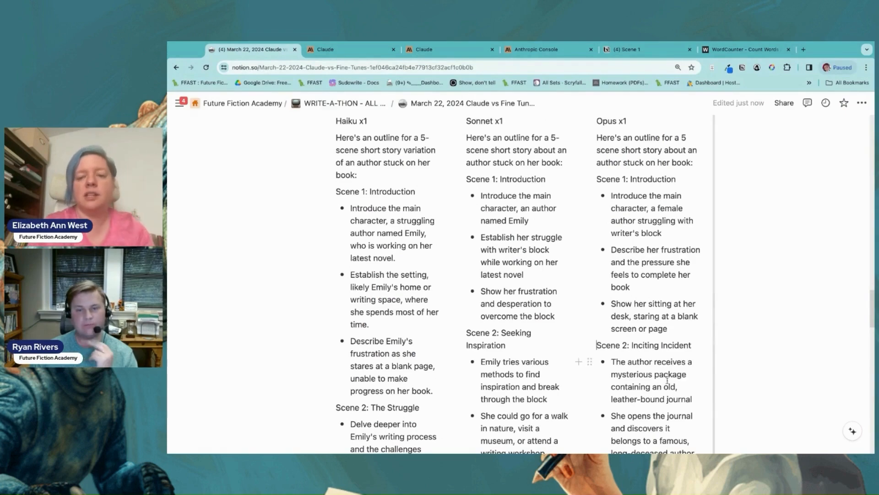
scroll(down, 3)
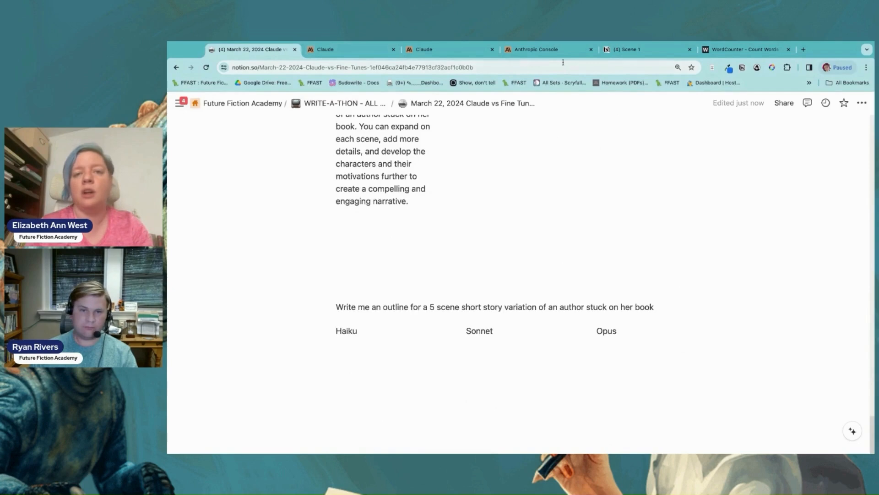
In Workbench, add the Haiku outline to the conversation so an empty user turn is ready
click(535, 50)
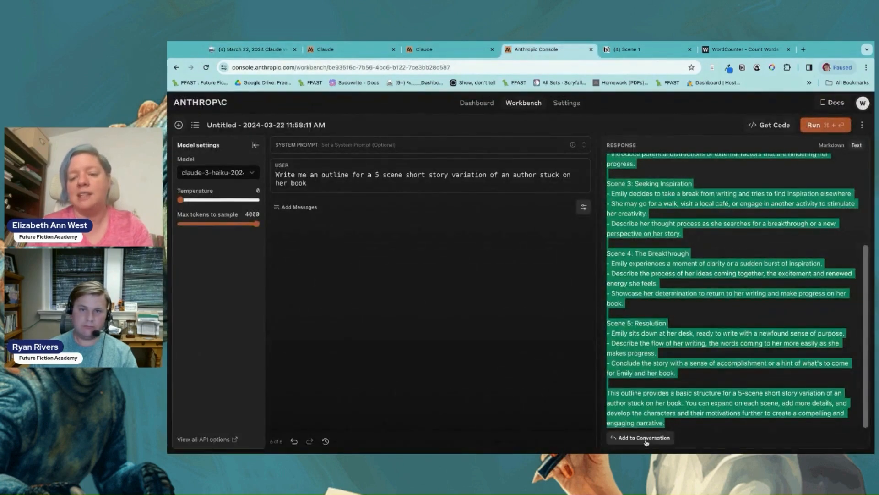
click(643, 438)
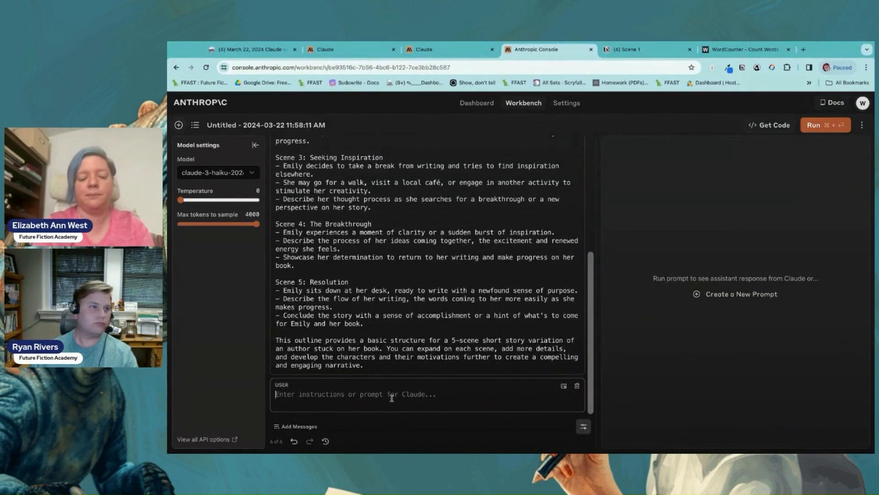
Ask Haiku for a stronger, more specific, tighter short-story outline that emotionally impacts the reader
text(Can you w)
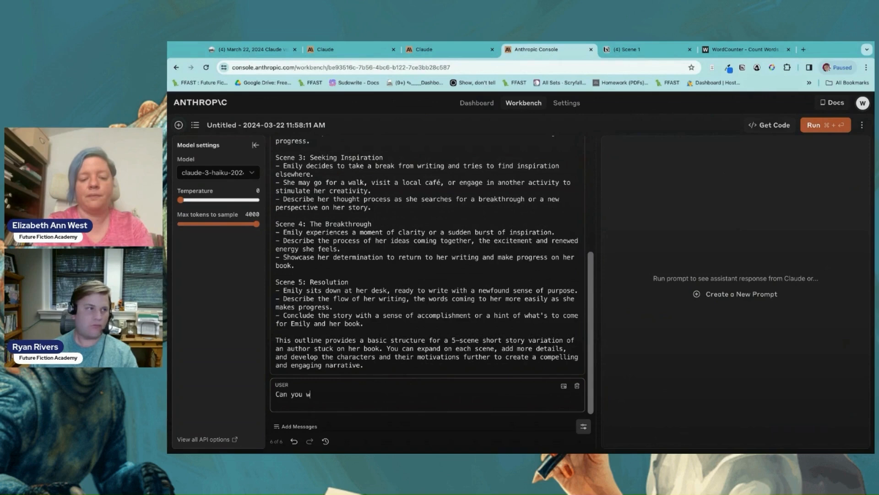
text(rite a stronger)
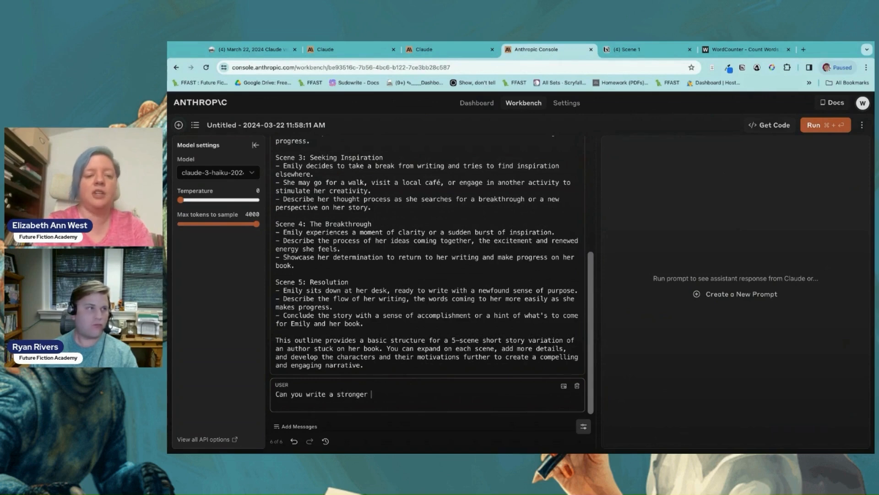
text(ou)
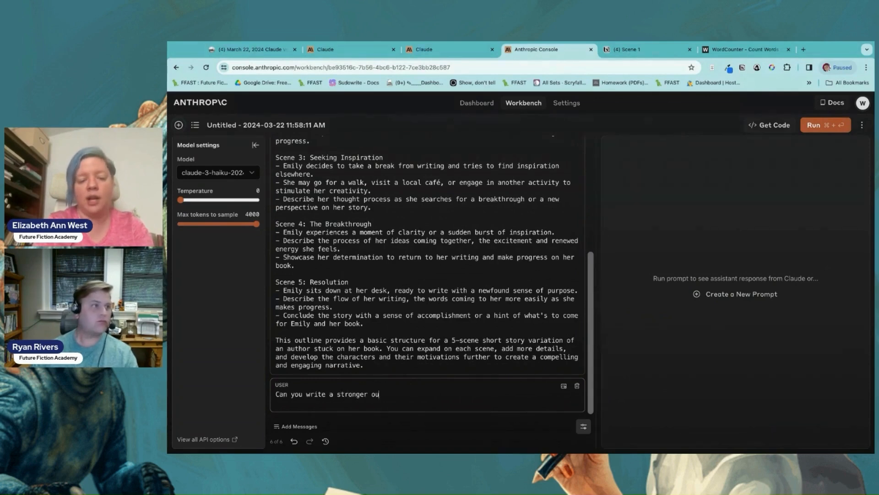
text(tline that's more specific)
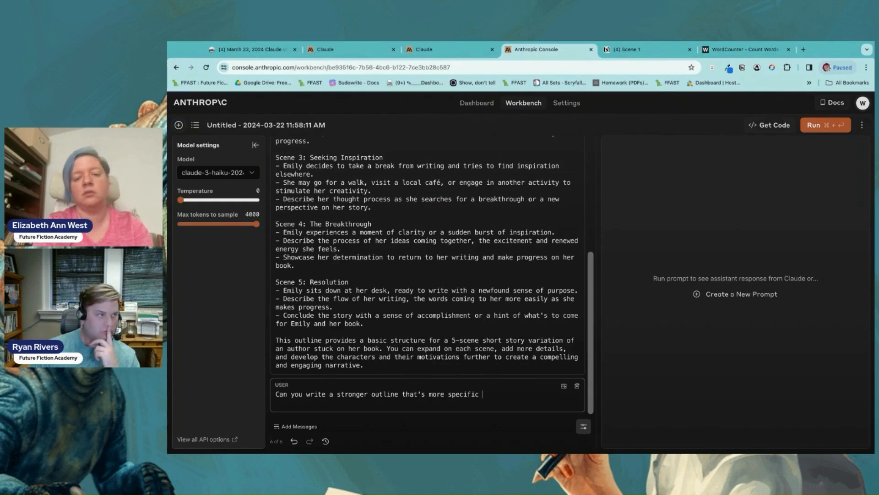
text(and tight)
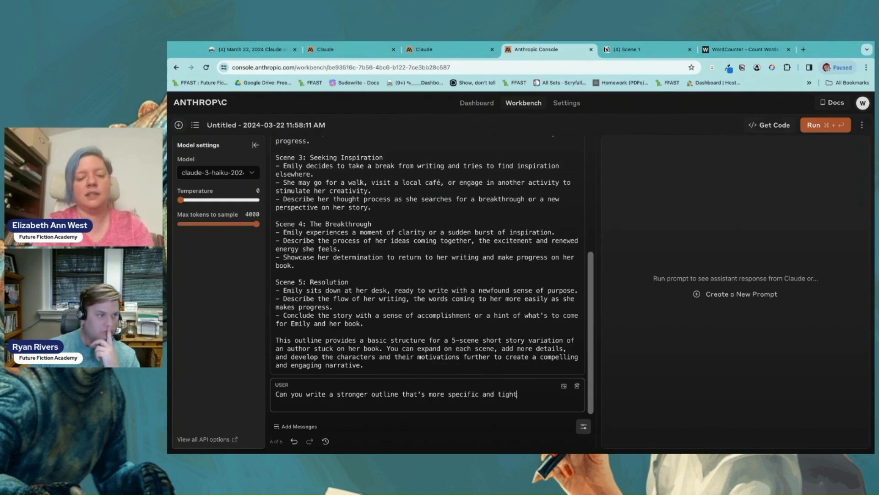
text(better for a shor)
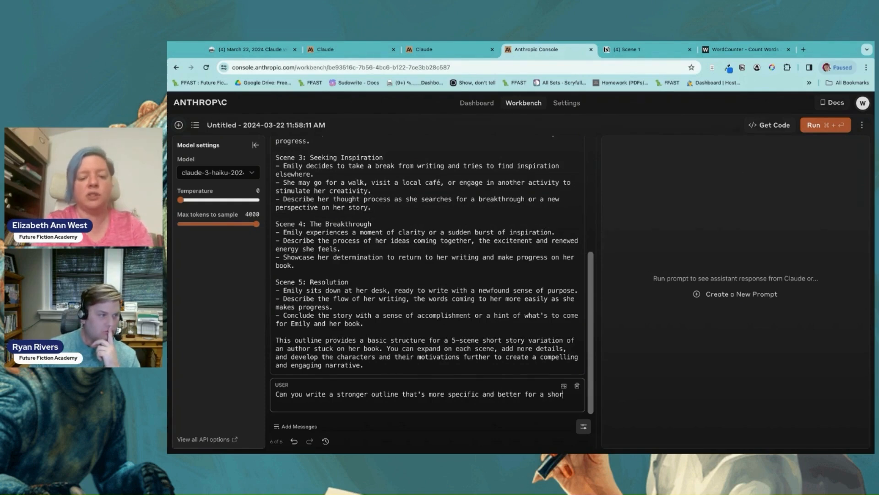
text(story that)
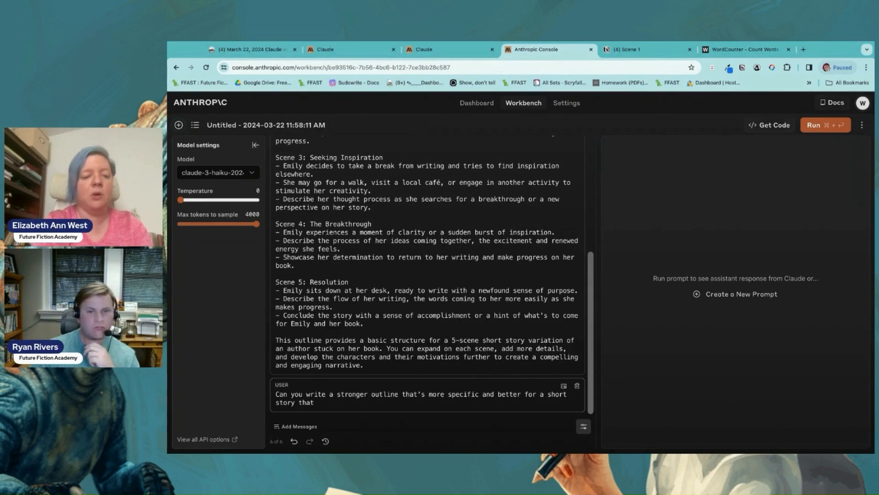
text(emotionally)
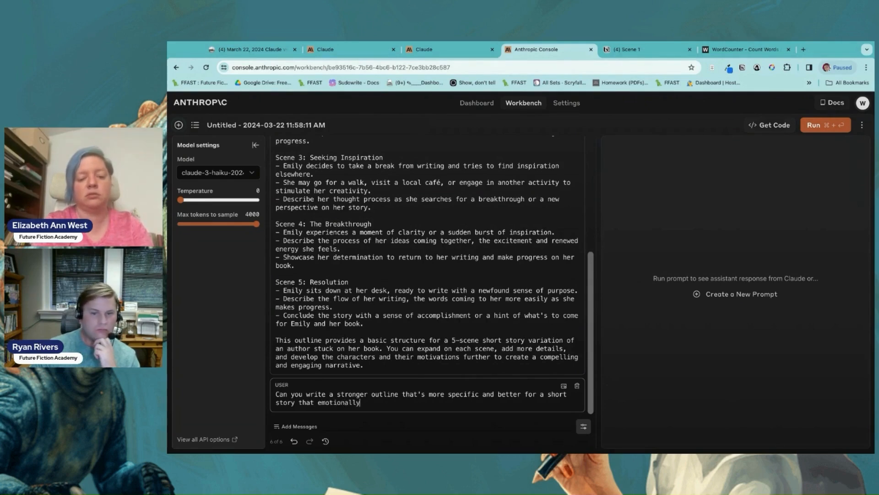
text(impacts the reader?)
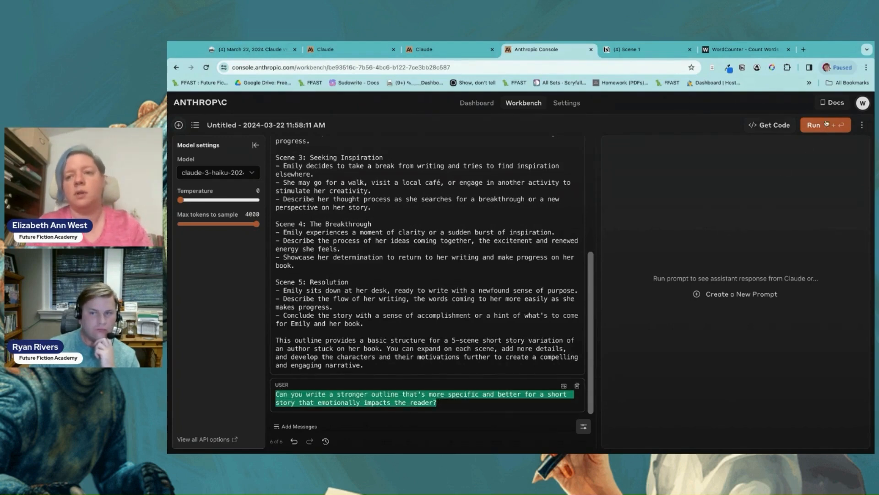
click(253, 50)
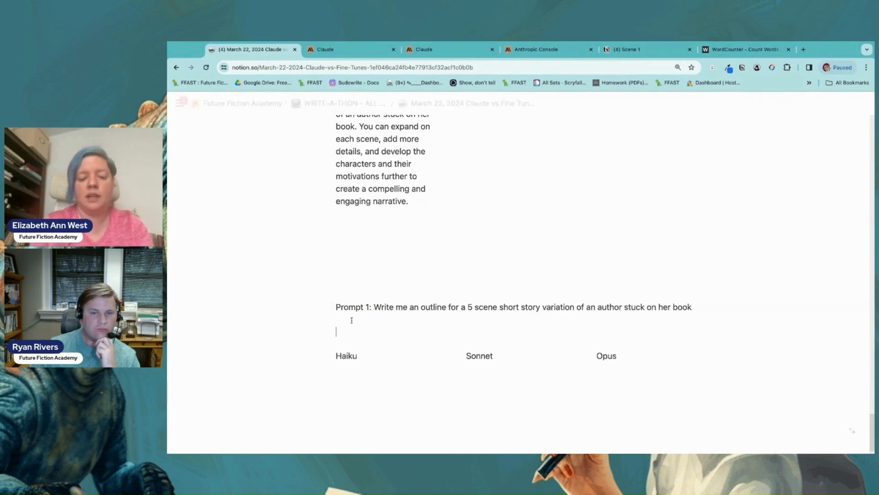
Add a 'Prompt 2:' line with the follow-up request, then fetch Haiku's revised response from the Console
text(Prompt 2:)
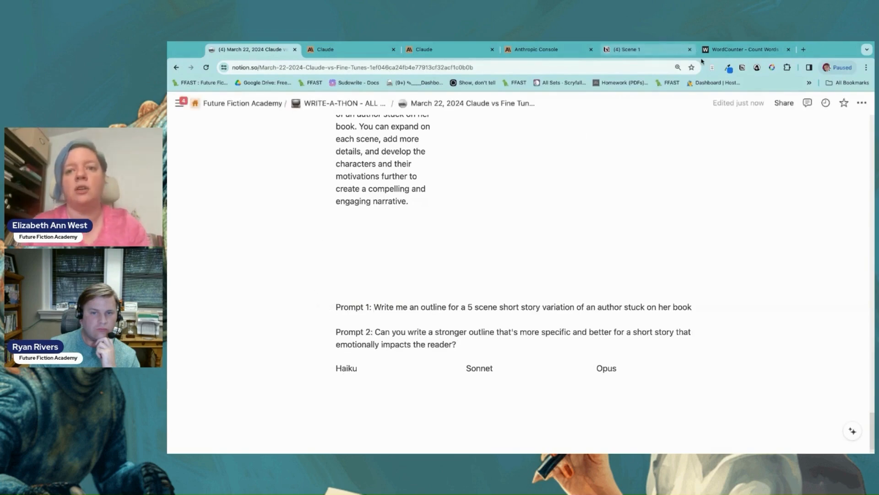
click(534, 50)
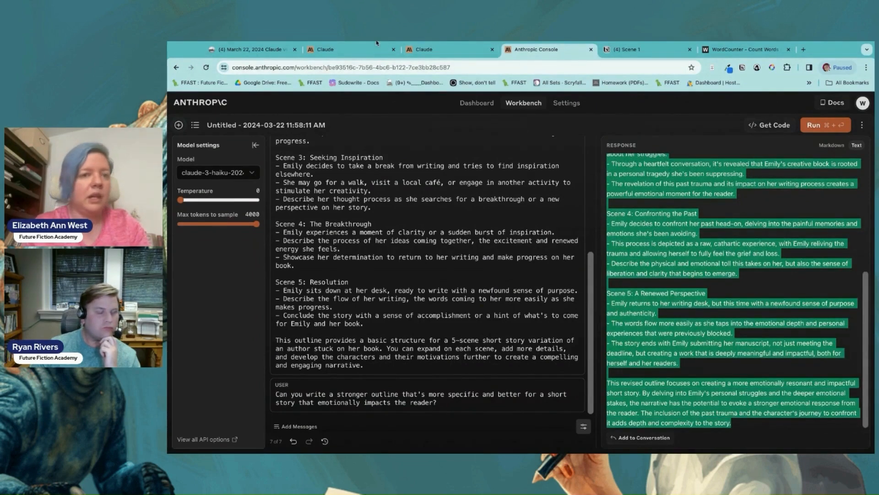
click(251, 49)
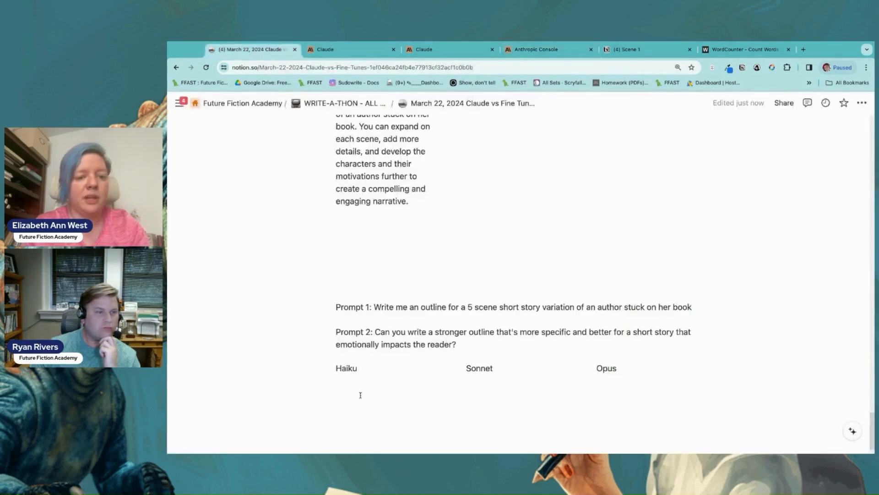
mouse_move(361, 378)
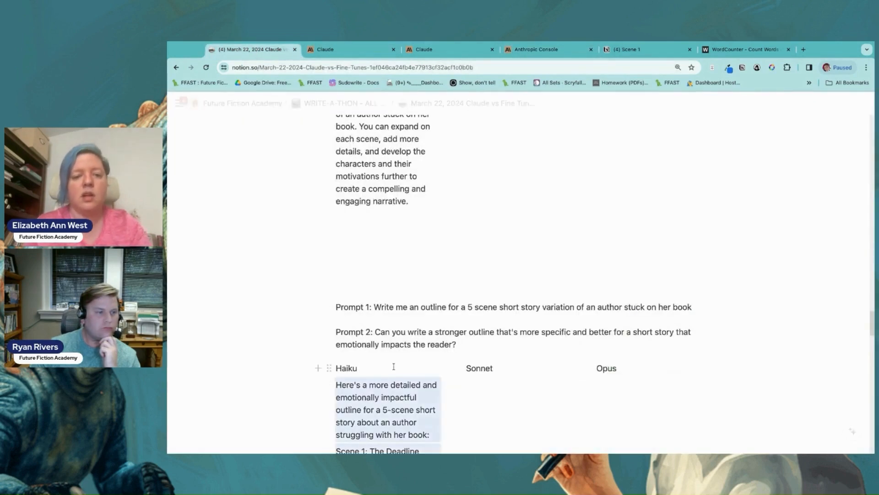
Scroll through Haiku's revised five-scene outline in the Prompt 2 column and revisit the first block's outlines
scroll(down, 3)
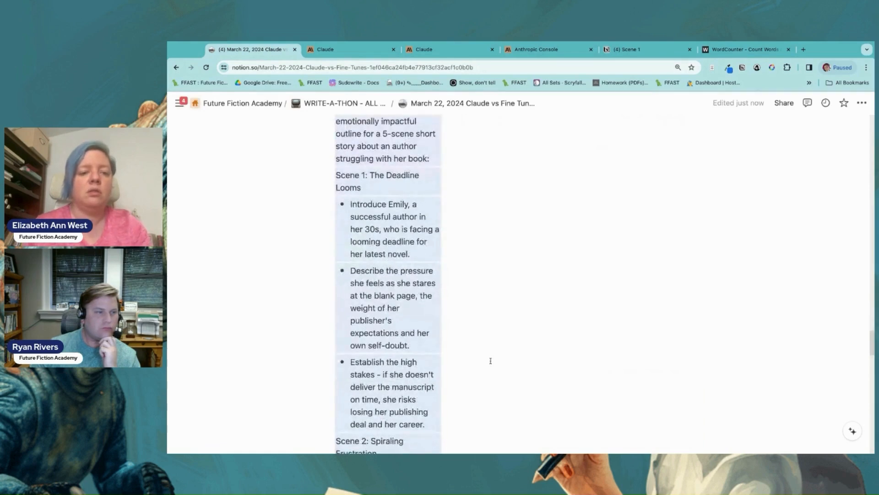
scroll(down, 3)
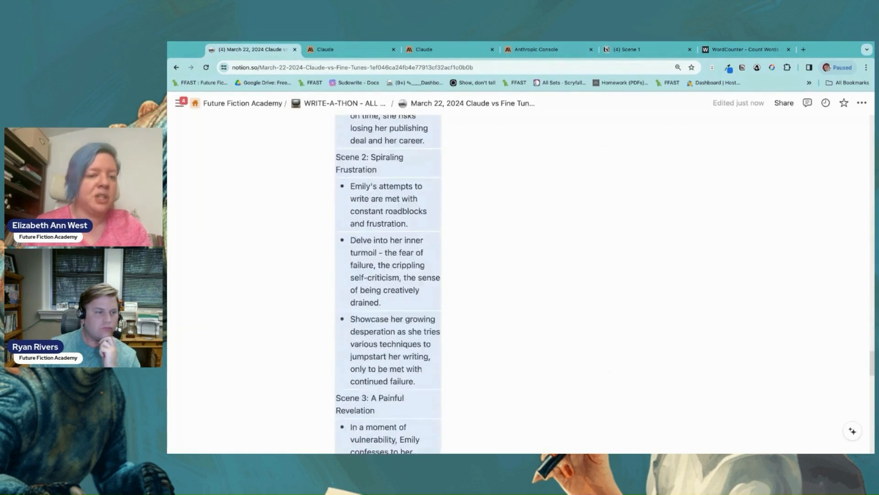
scroll(down, 3)
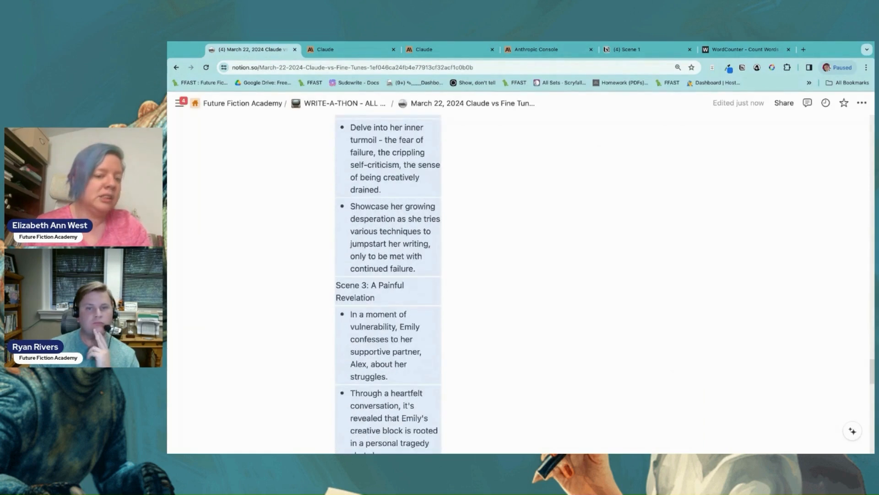
scroll(down, 3)
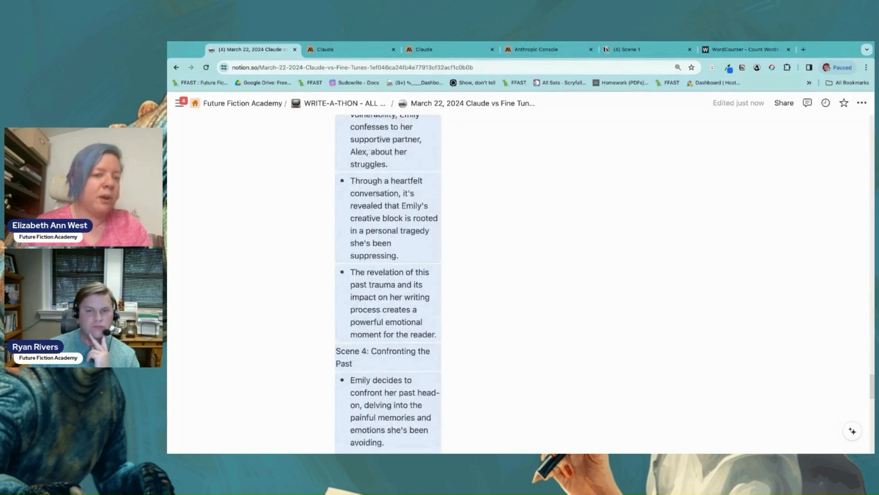
scroll(down, 3)
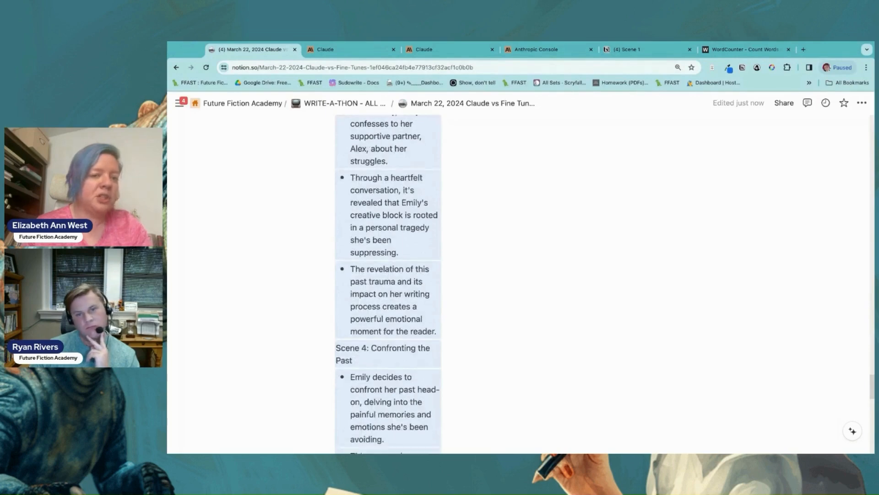
scroll(down, 3)
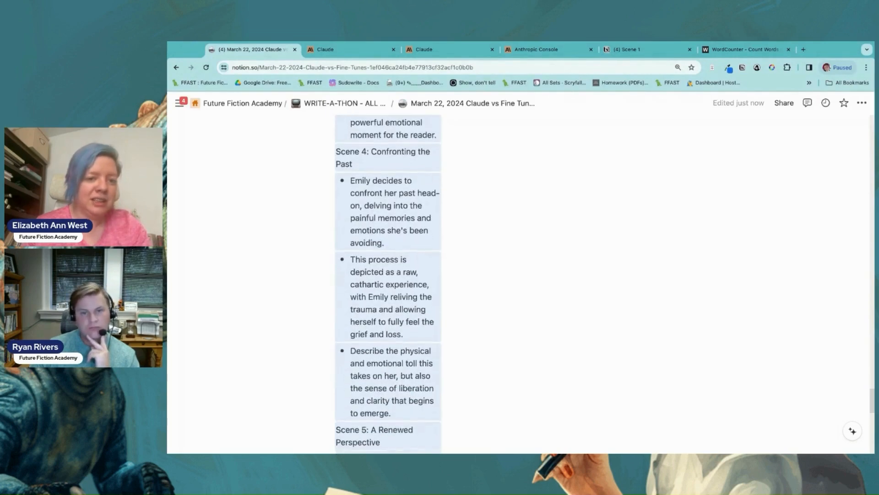
scroll(down, 3)
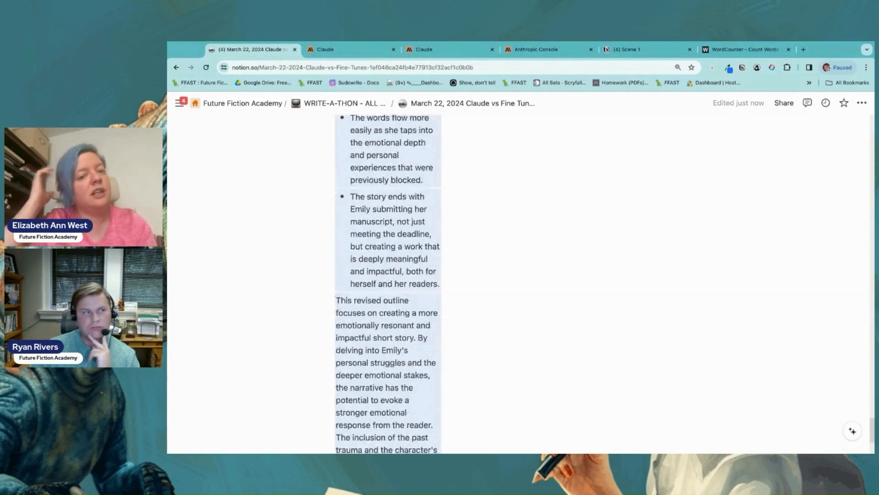
scroll(down, 3)
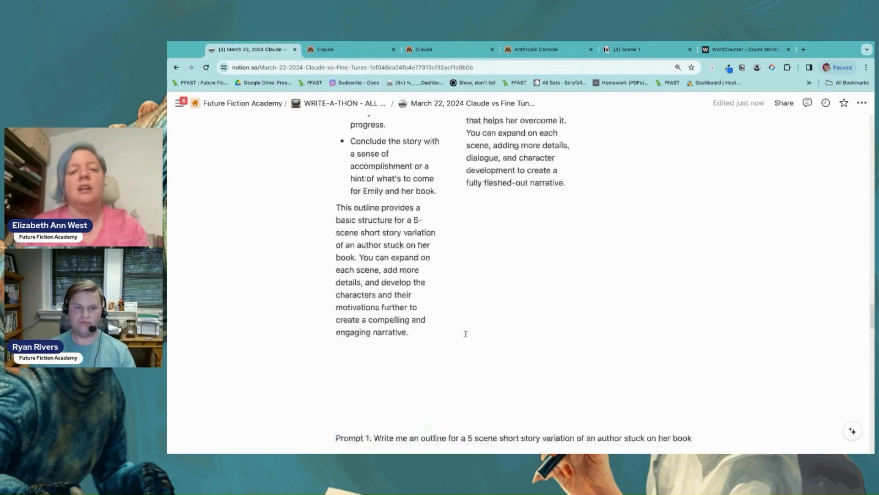
scroll(down, 3)
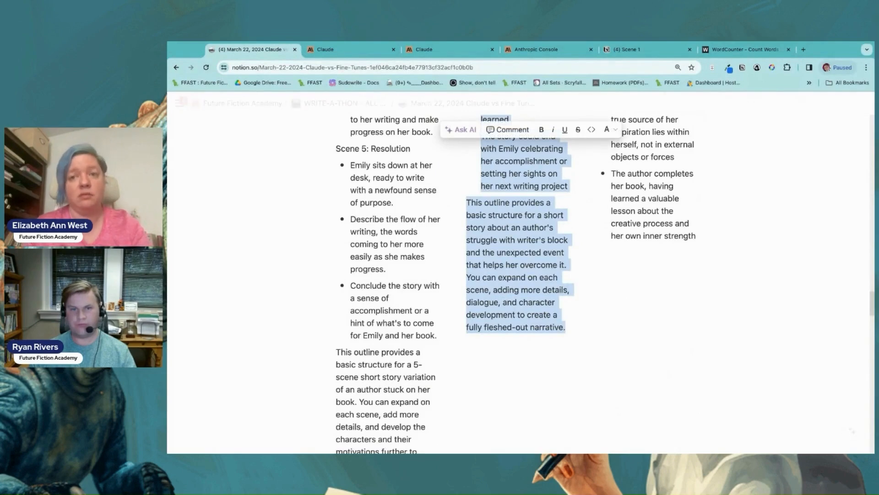
Return to the Anthropic Console showing the Haiku conversation with the follow-up and revised outline
click(537, 50)
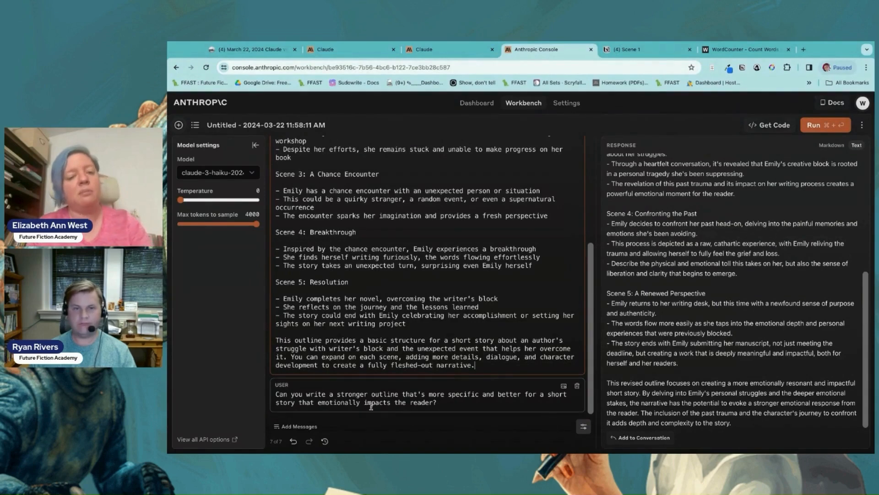
Select claude-3-sonnet as the model for the Workbench conversation
click(218, 172)
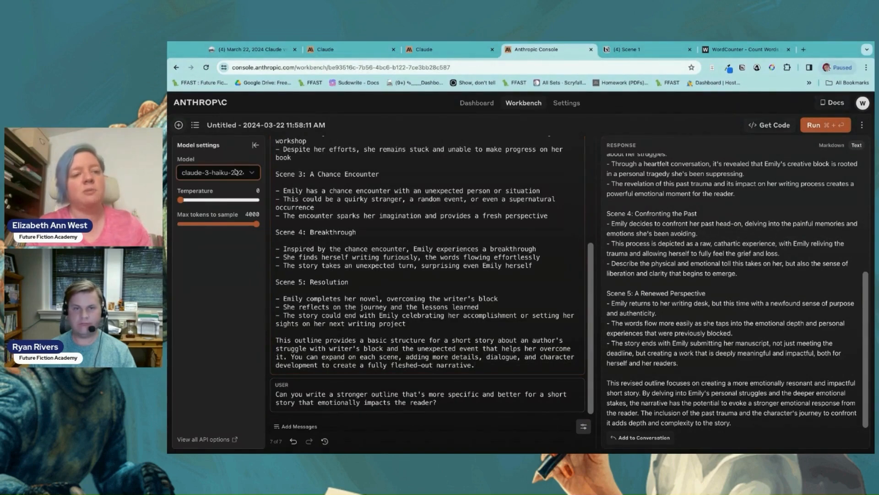
click(218, 172)
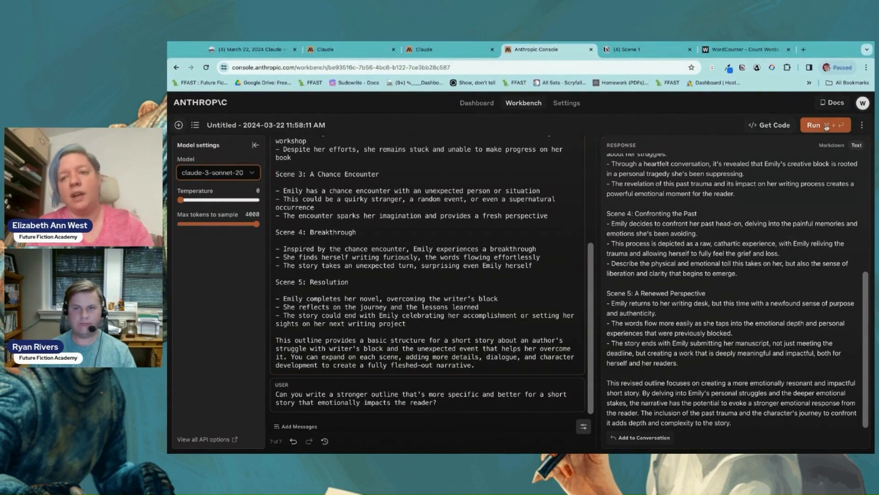